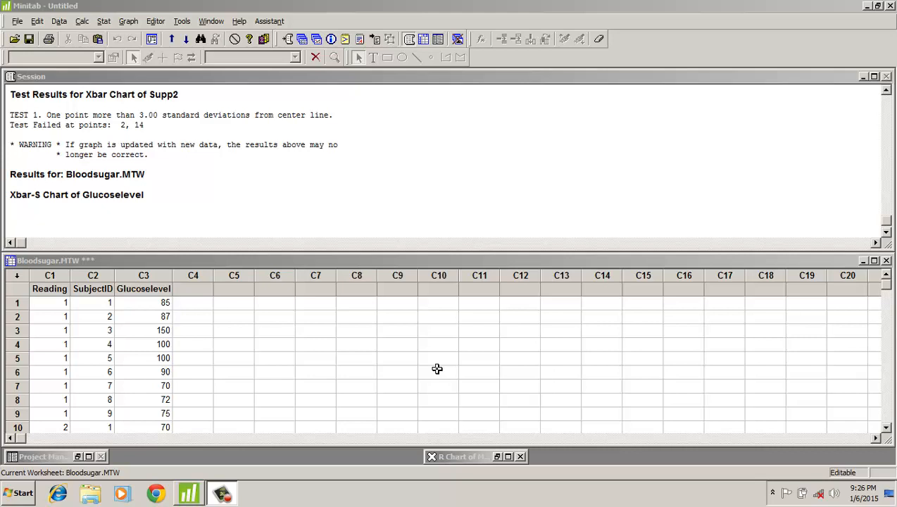
mouse_move(436, 369)
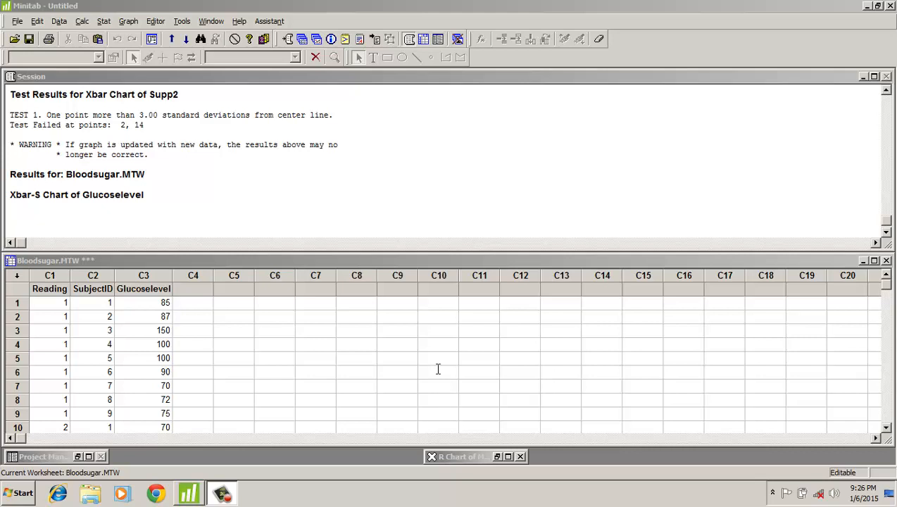
mouse_move(436, 369)
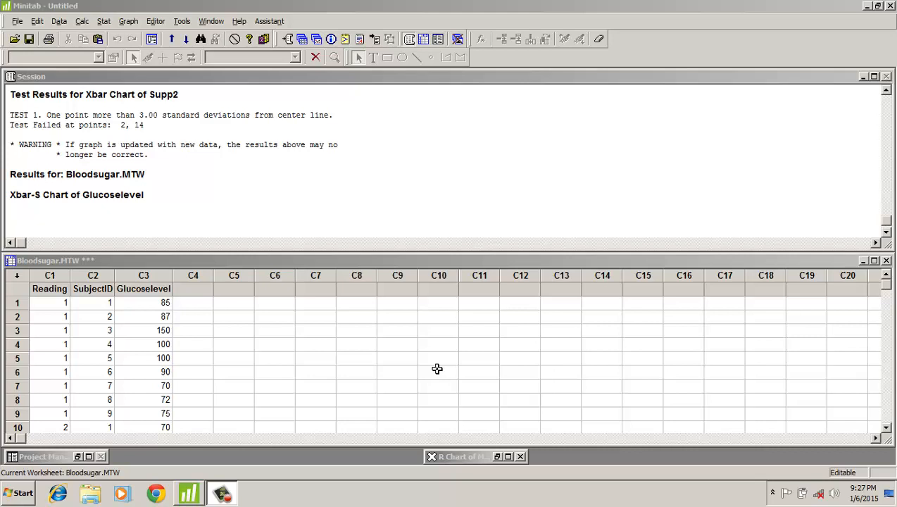
mouse_move(439, 374)
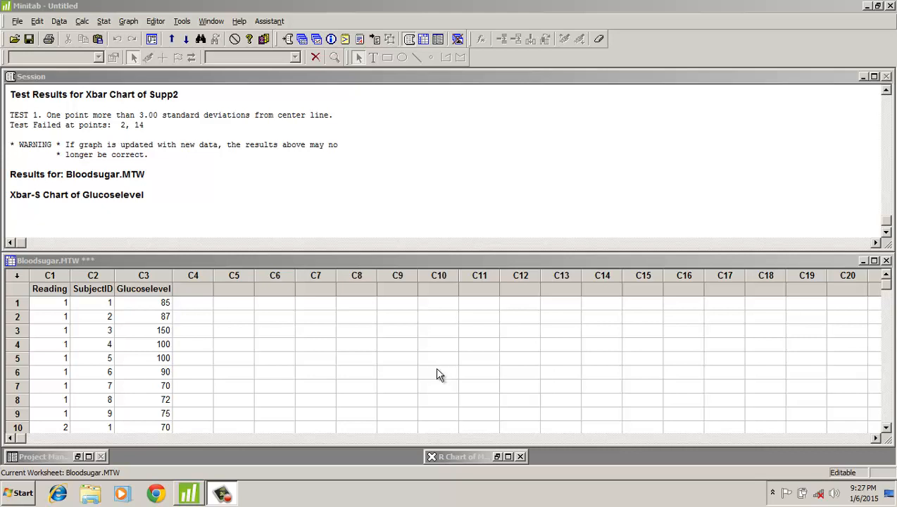
Step: Scroll through the Bloodsugar worksheet, then choose Xbar-S from the Stat control-chart menus
scroll("down", 3)
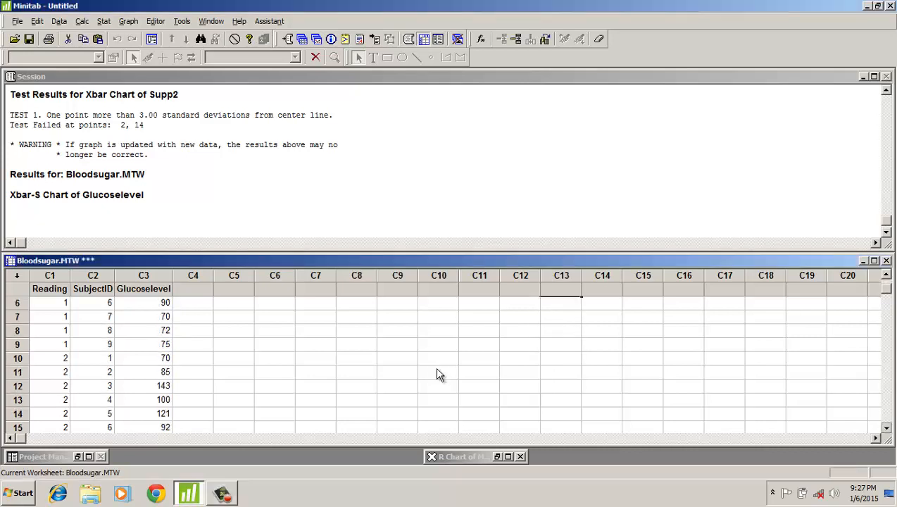
scroll("down", 3)
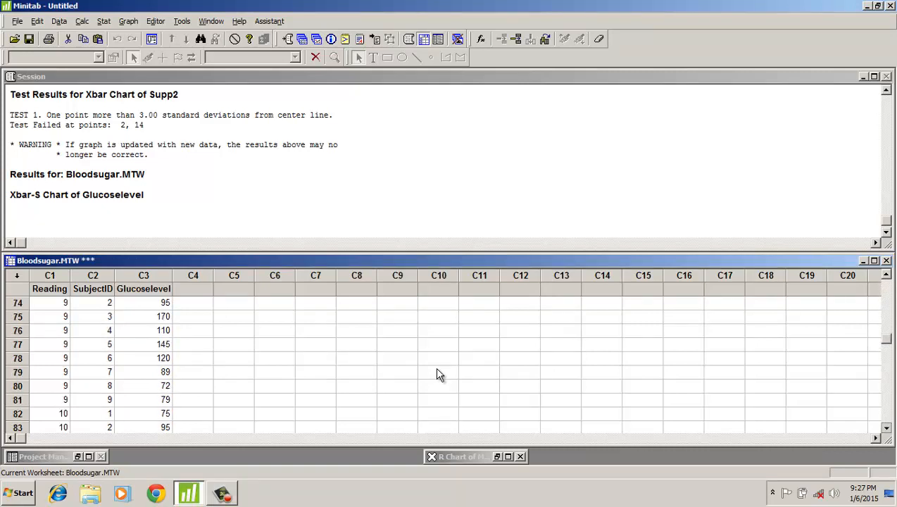
scroll("down", 3)
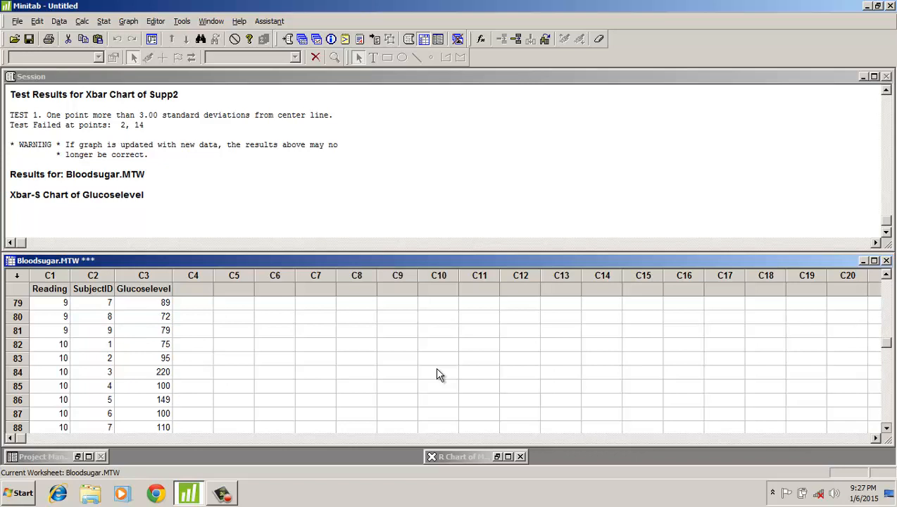
scroll("down", 3)
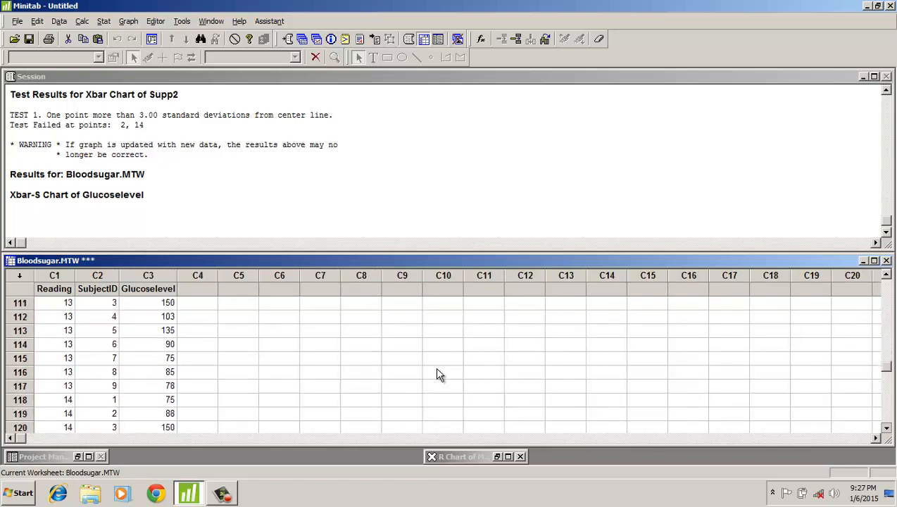
scroll("down", 3)
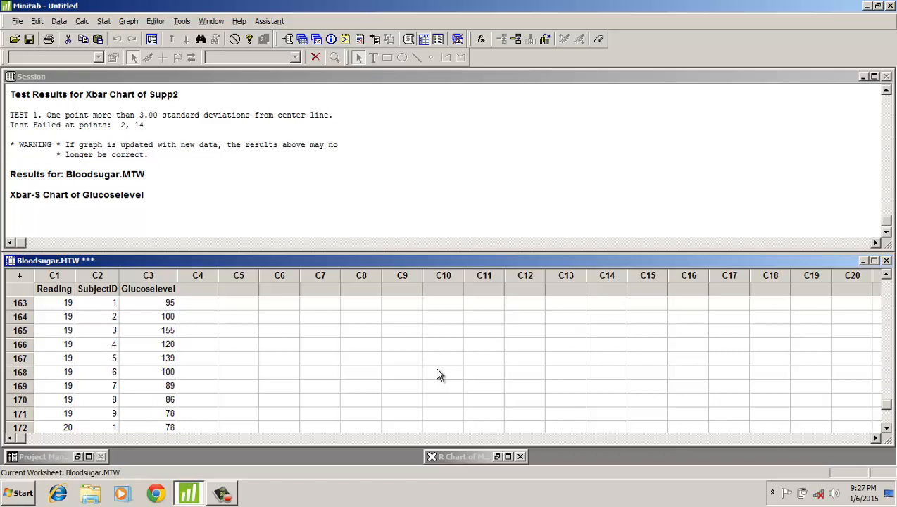
scroll("down", 3)
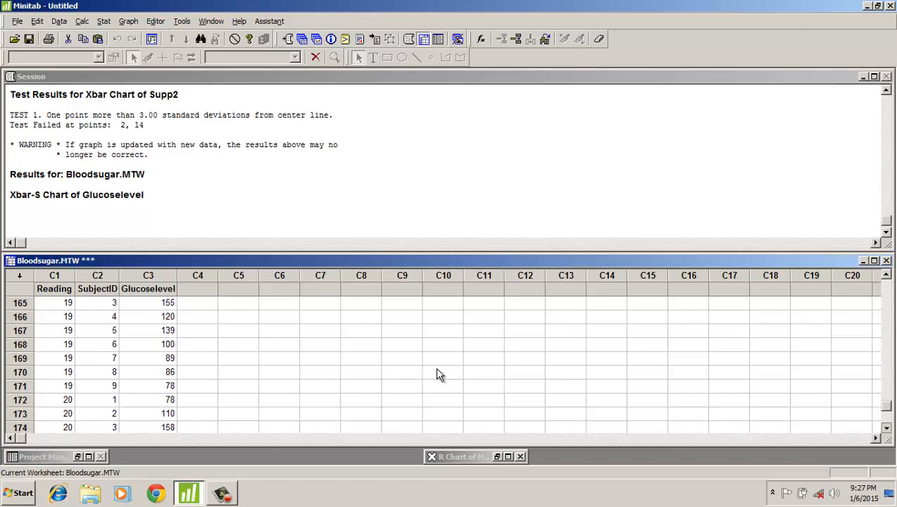
scroll("down", 3)
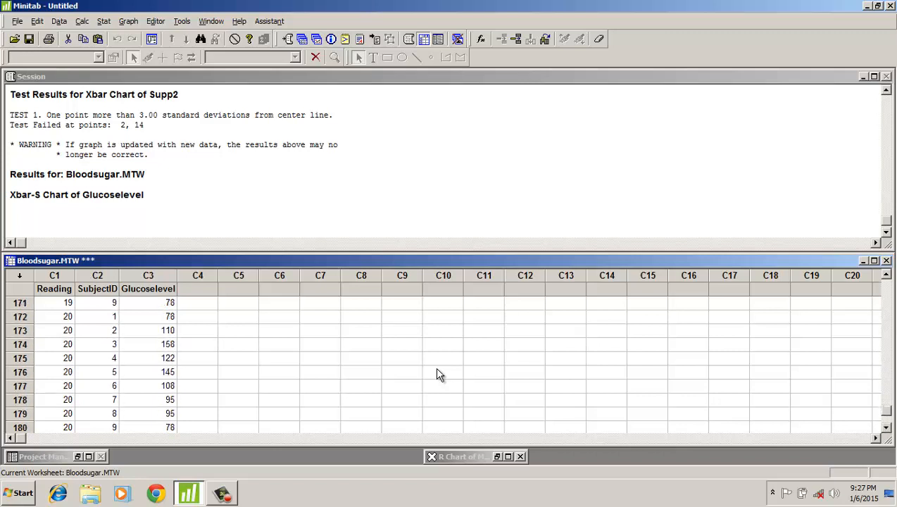
scroll("down", 3)
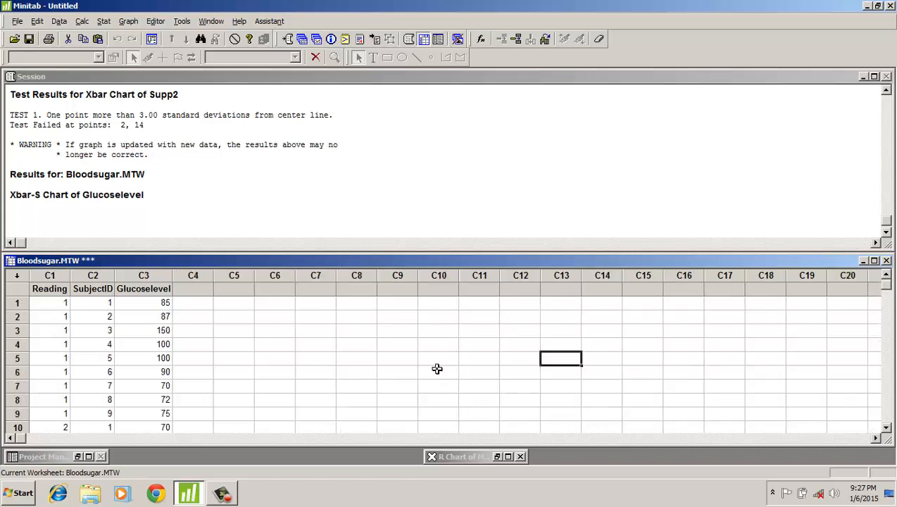
mouse_move(440, 375)
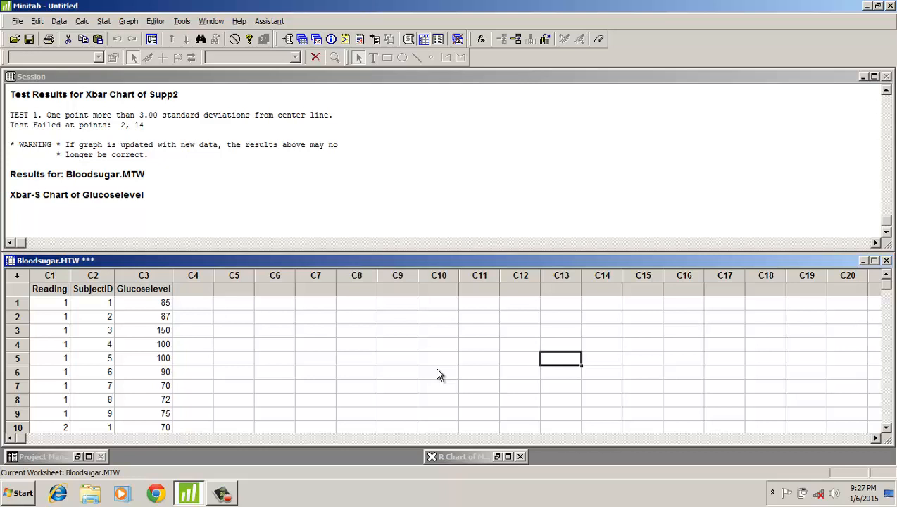
left_click(105, 21)
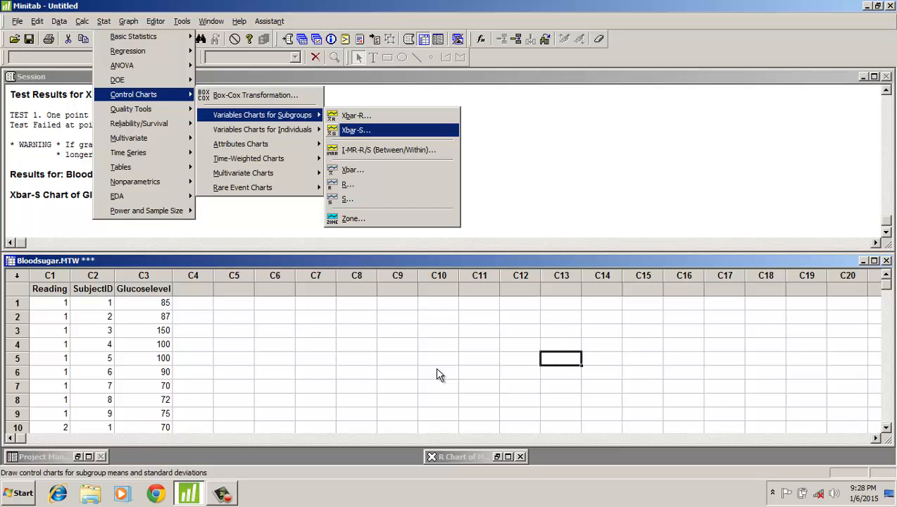
left_click(355, 130)
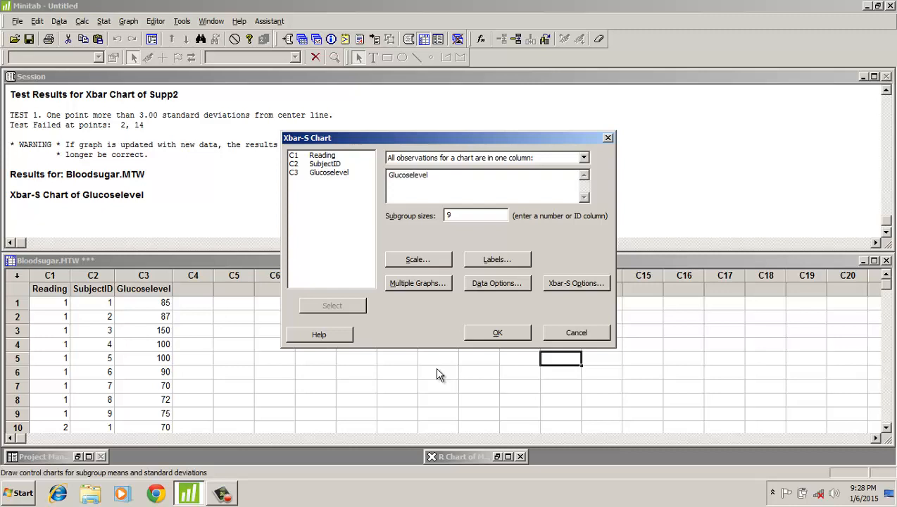
Step: Run the Xbar-S chart of Glucoselevel with subgroup size 9
left_click(330, 172)
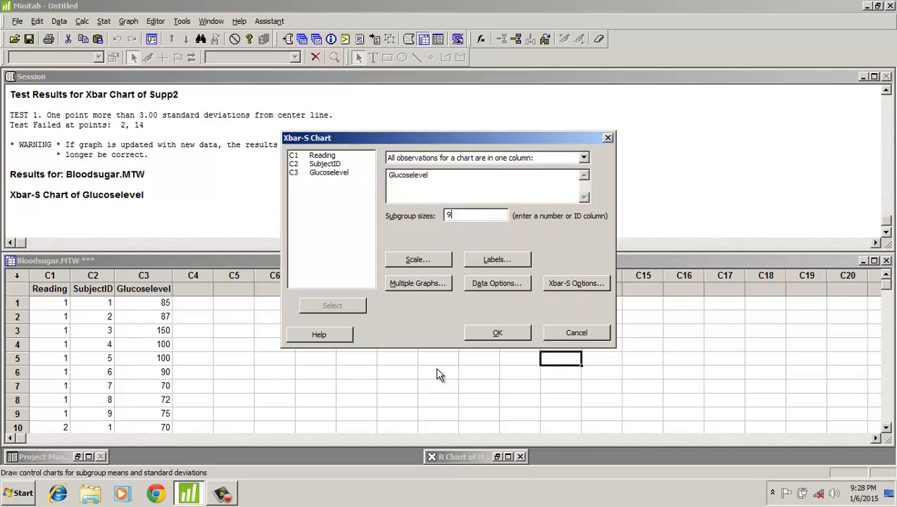
mouse_move(497, 332)
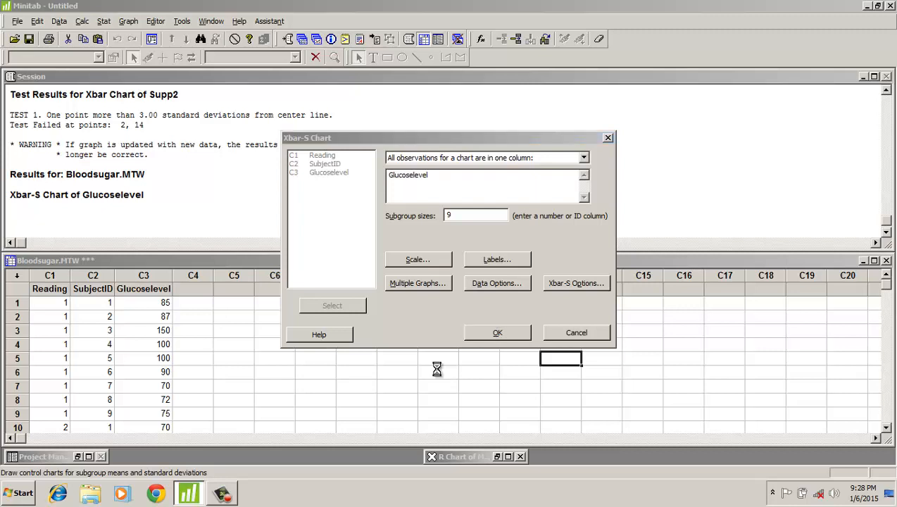
left_click(495, 333)
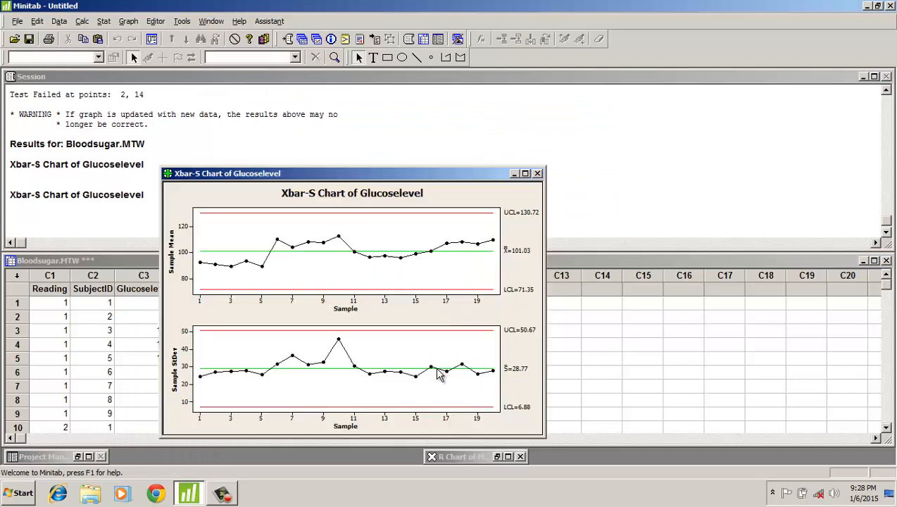